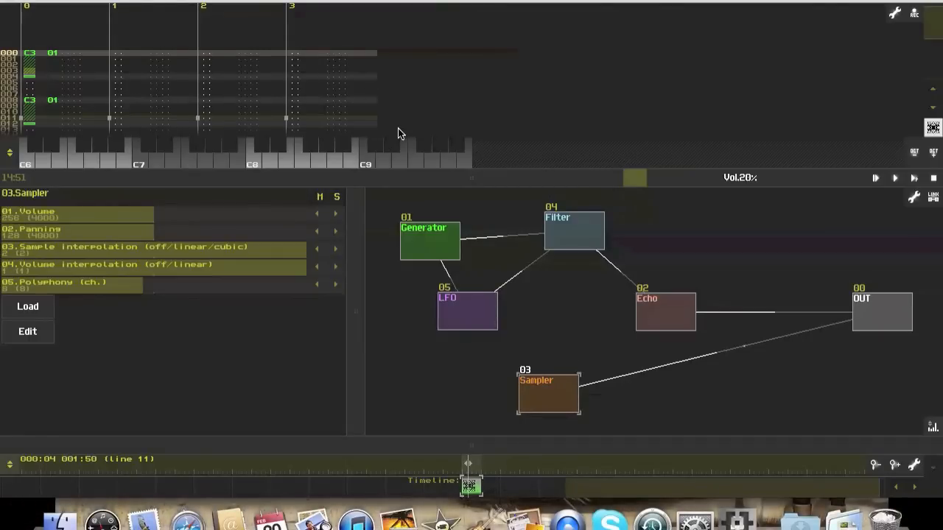
{"action": "mouse_move", "coordinate": [274, 325]}
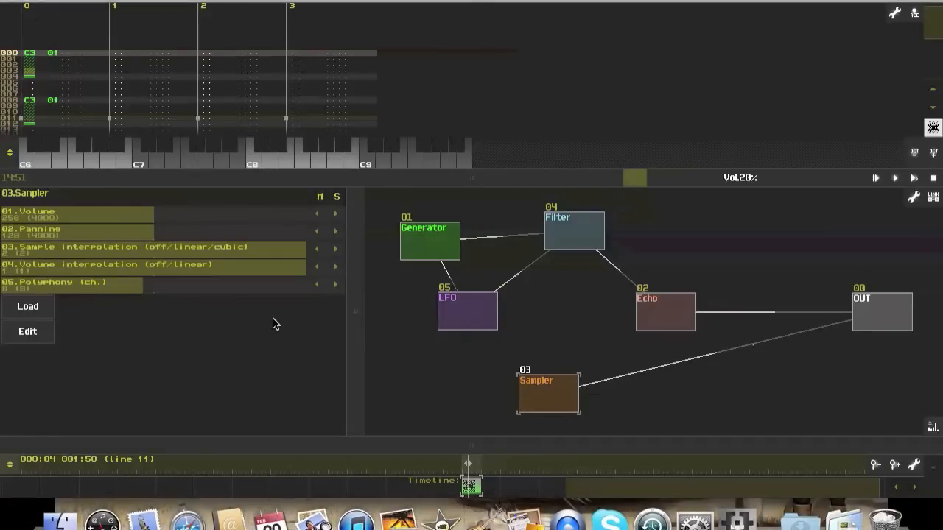
{"action": "mouse_move", "coordinate": [356, 318]}
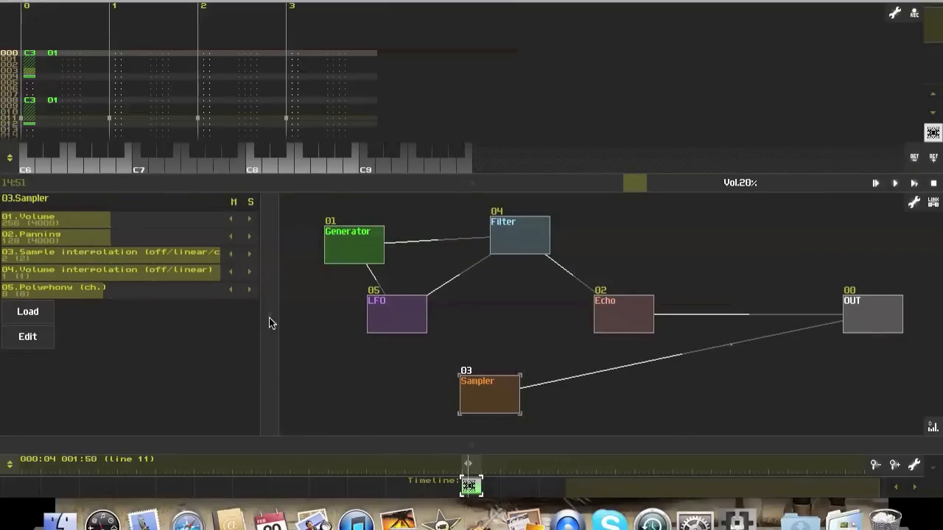
{"action": "mouse_move", "coordinate": [477, 187]}
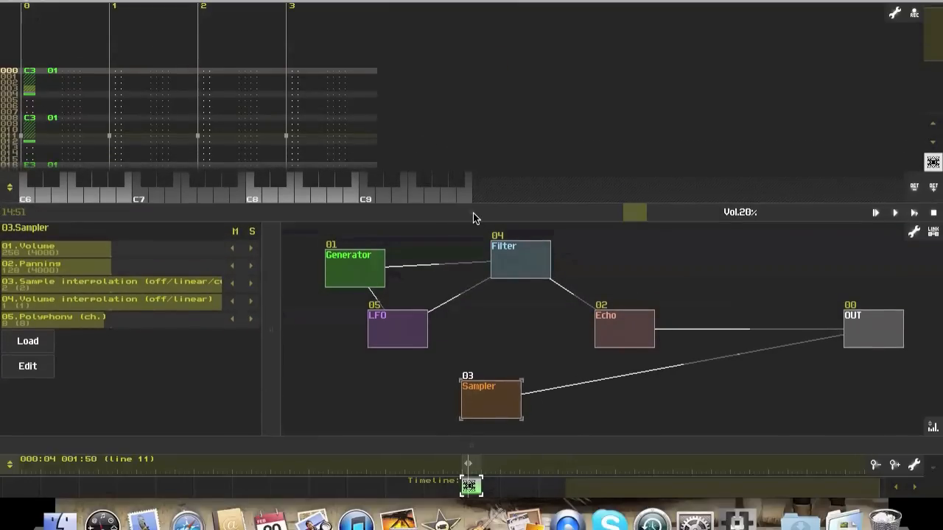
{"action": "mouse_move", "coordinate": [471, 451]}
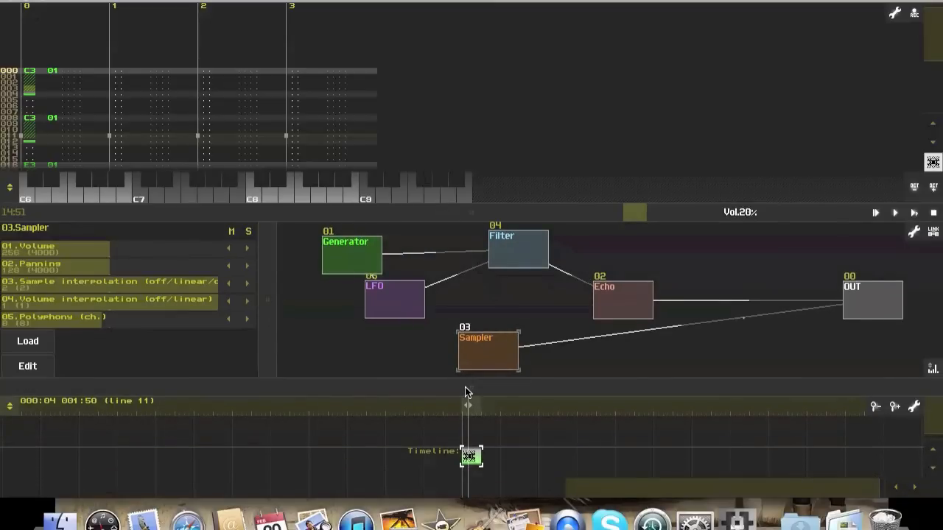
{"action": "mouse_move", "coordinate": [471, 223]}
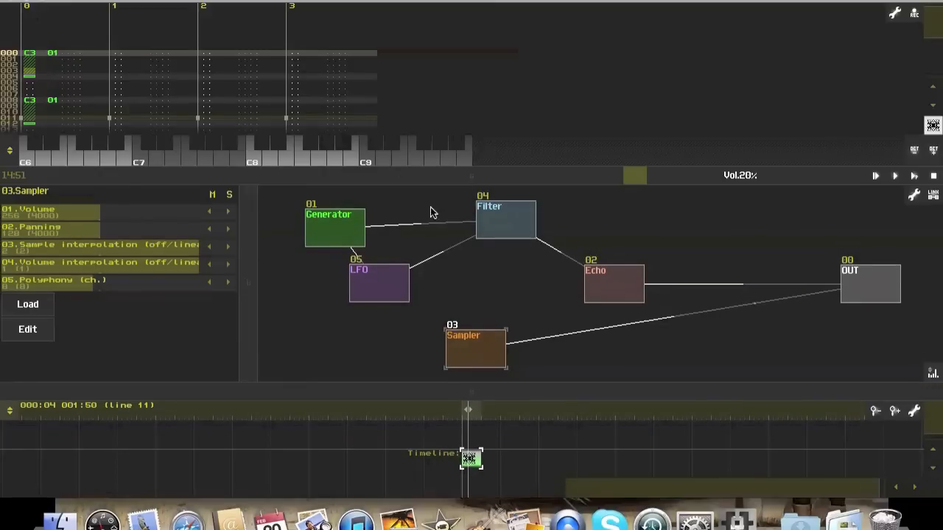
{"action": "mouse_move", "coordinate": [65, 57]}
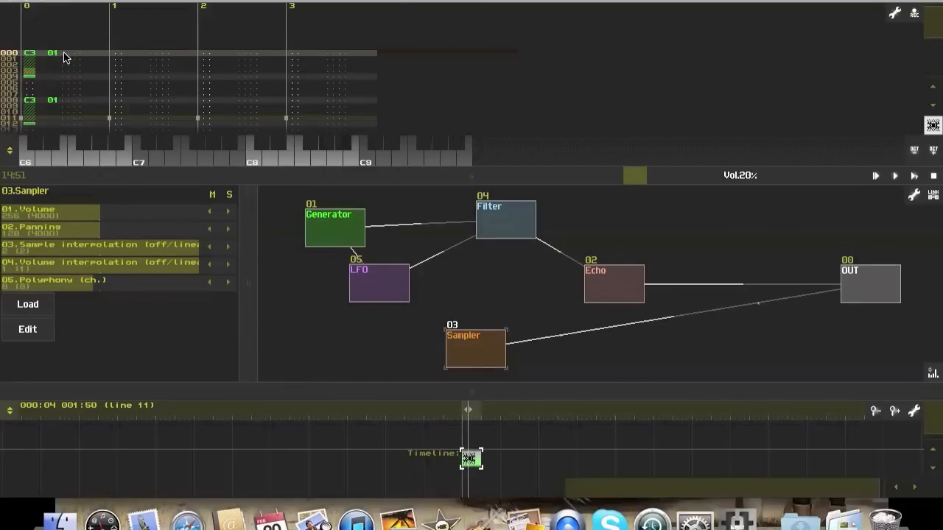
{"action": "mouse_move", "coordinate": [333, 56]}
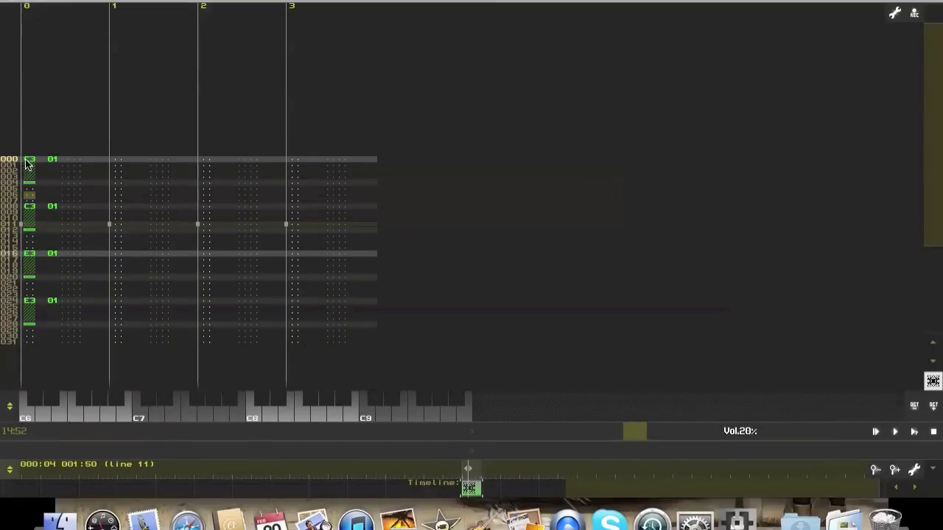
{"action": "mouse_move", "coordinate": [47, 165]}
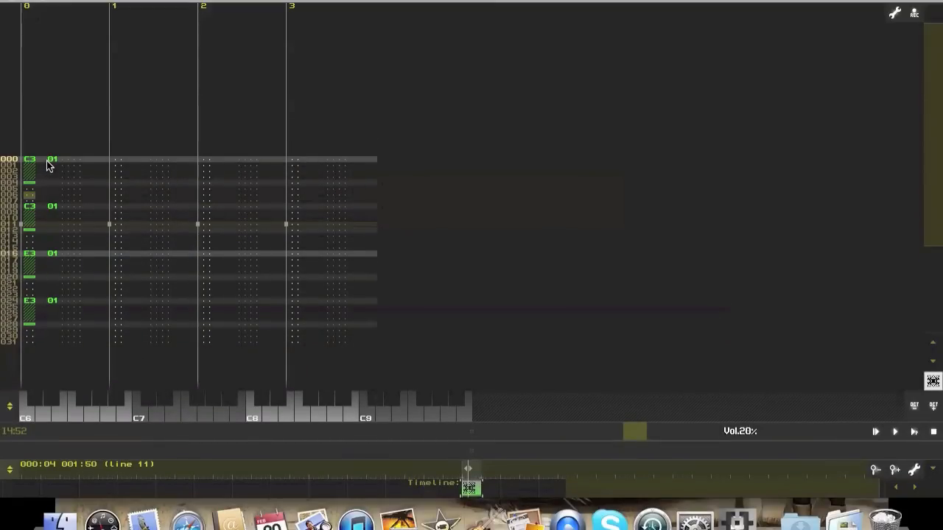
{"action": "mouse_move", "coordinate": [80, 167]}
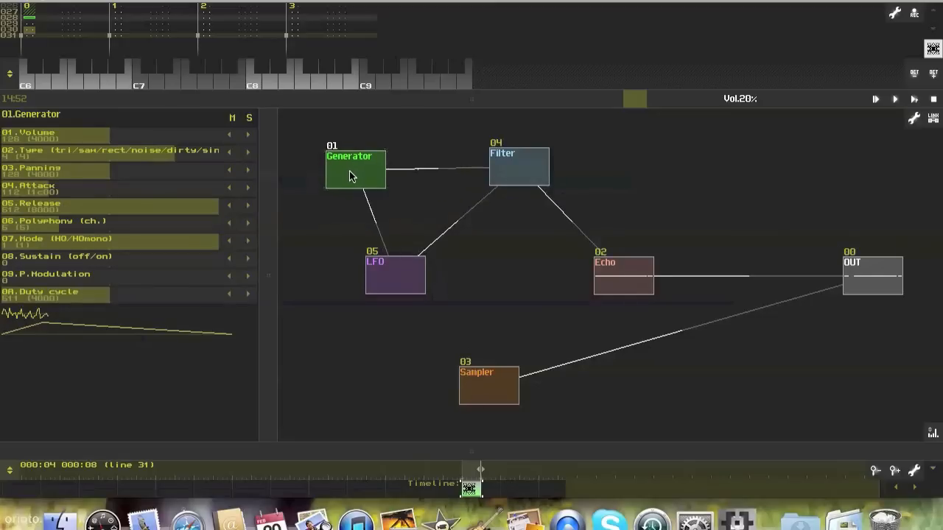
Nudge the divider to restore the modular view with the Generator's controllers shown
{"action": "left_click_drag", "start_coordinate": [353, 170], "coordinate": [354, 165]}
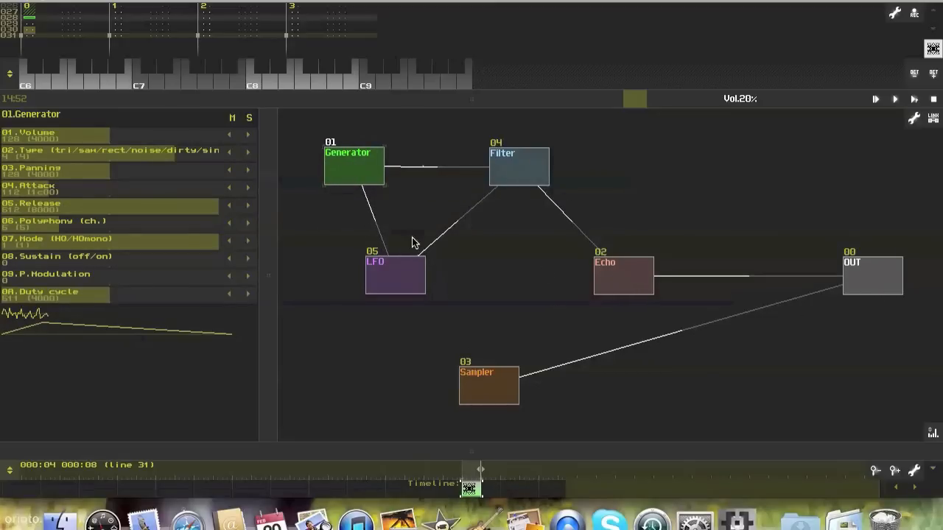
{"action": "mouse_move", "coordinate": [271, 273]}
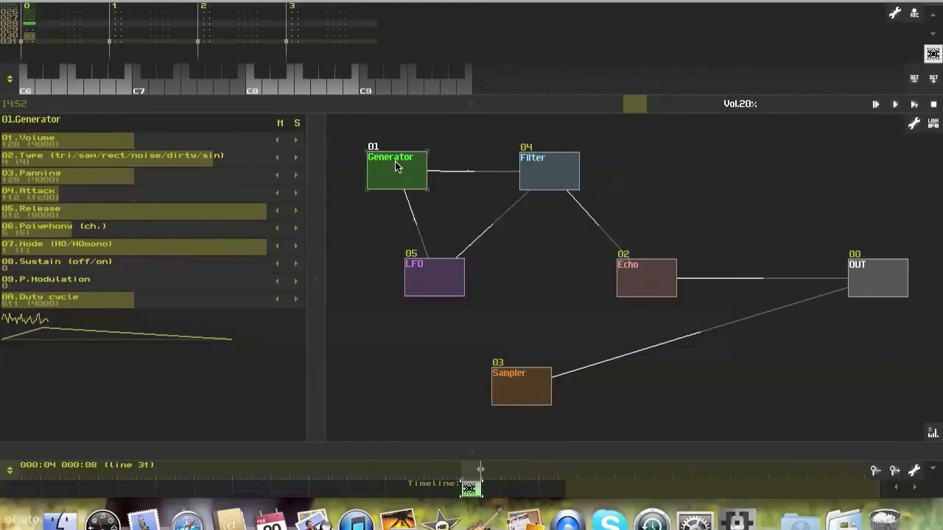
{"action": "mouse_move", "coordinate": [58, 322]}
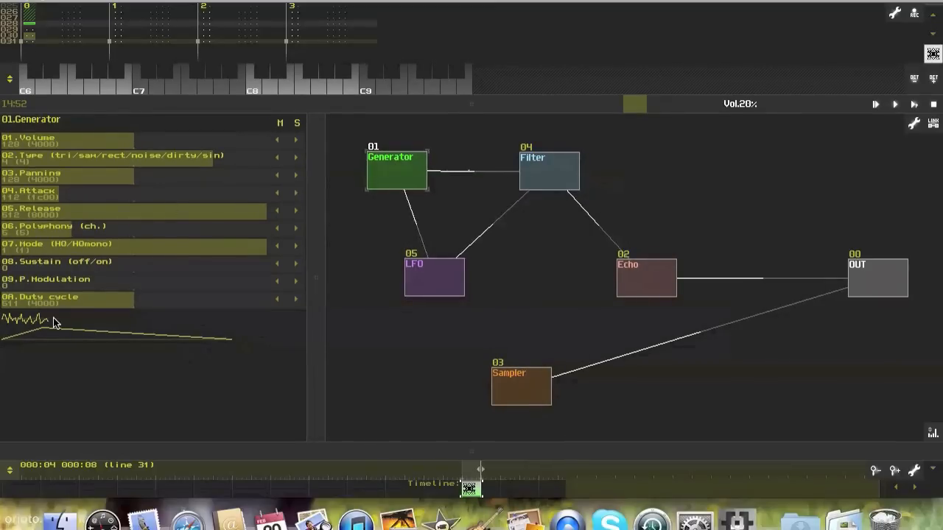
{"action": "mouse_move", "coordinate": [141, 295]}
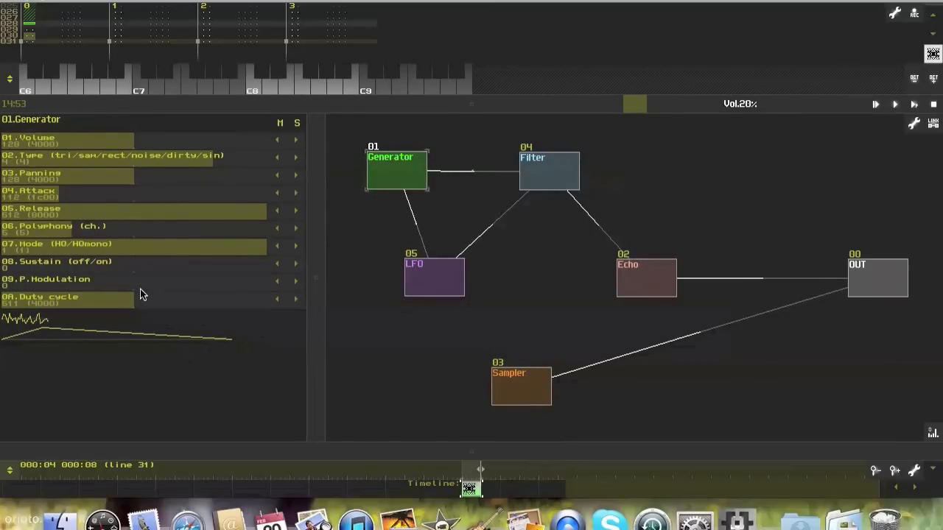
{"action": "mouse_move", "coordinate": [38, 169]}
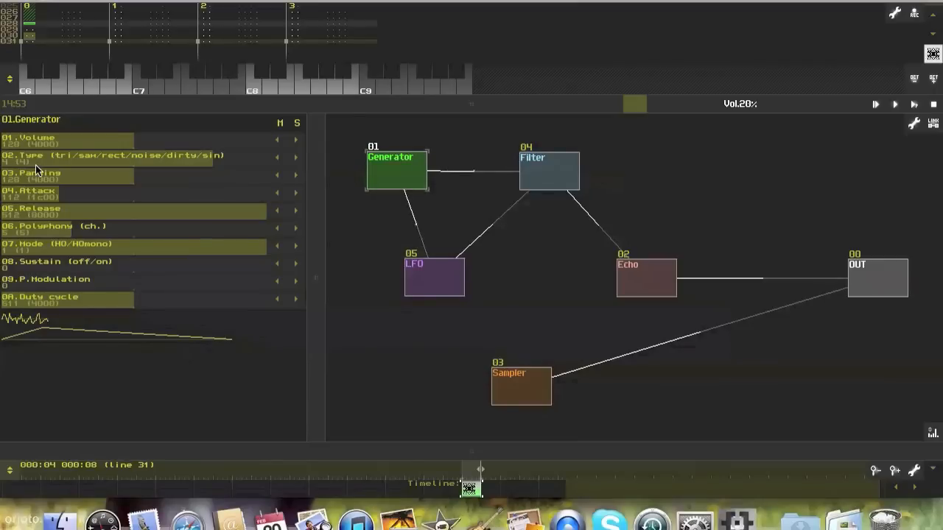
{"action": "mouse_move", "coordinate": [121, 156]}
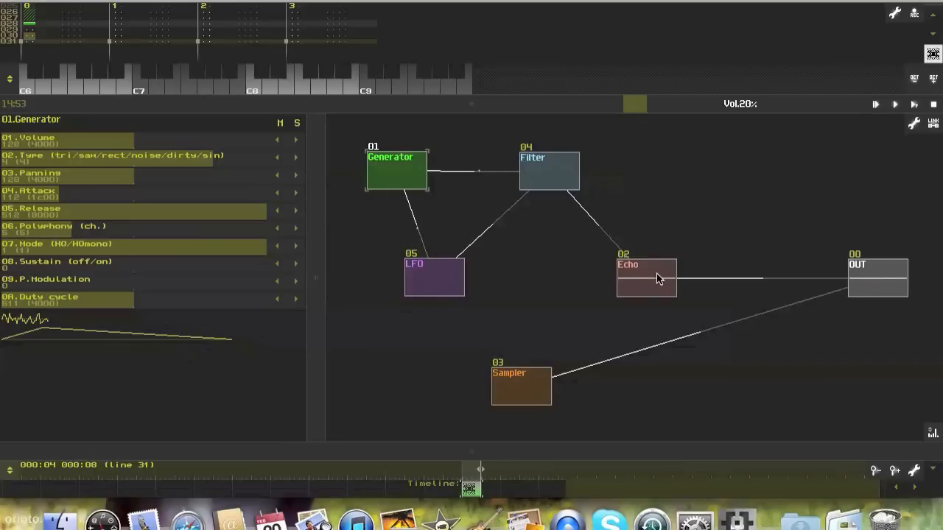
Select the LFO module to display its controllers in place of the Generator's
{"action": "left_click", "coordinate": [433, 277]}
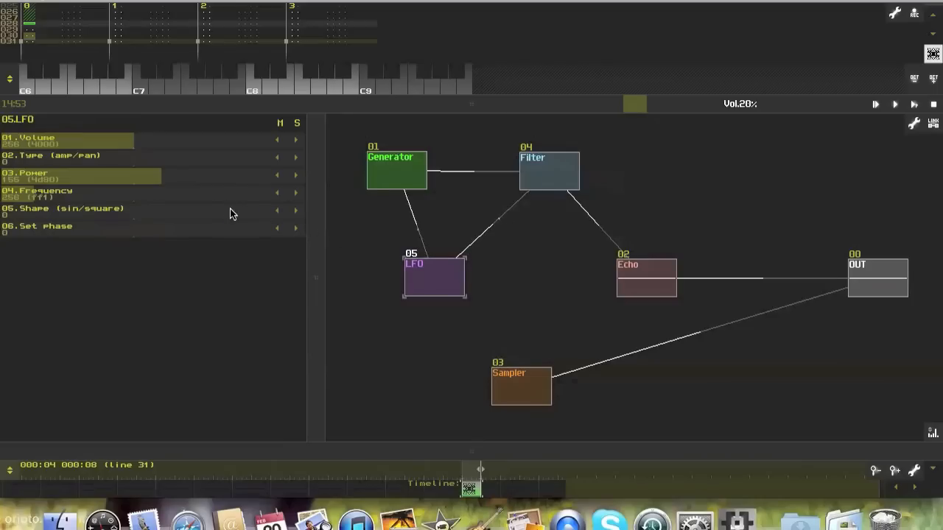
{"action": "left_click", "coordinate": [548, 171]}
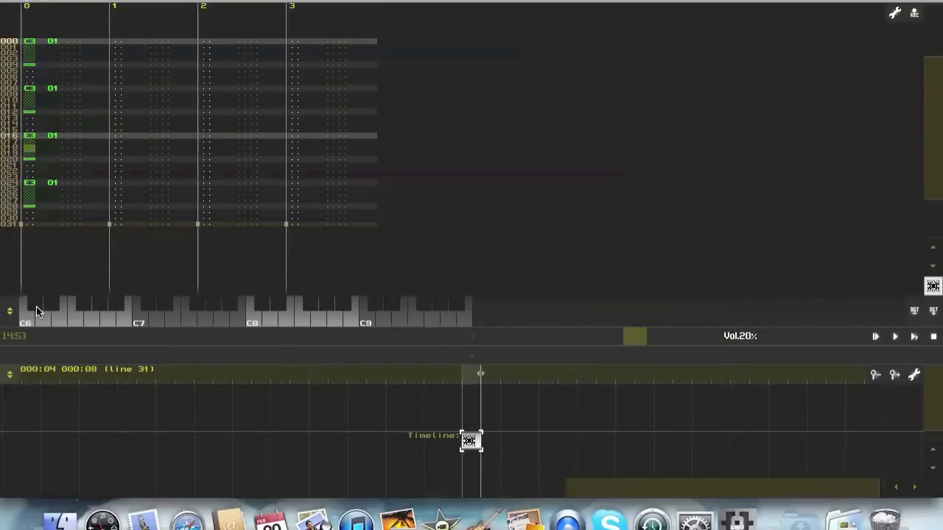
{"action": "mouse_move", "coordinate": [395, 144]}
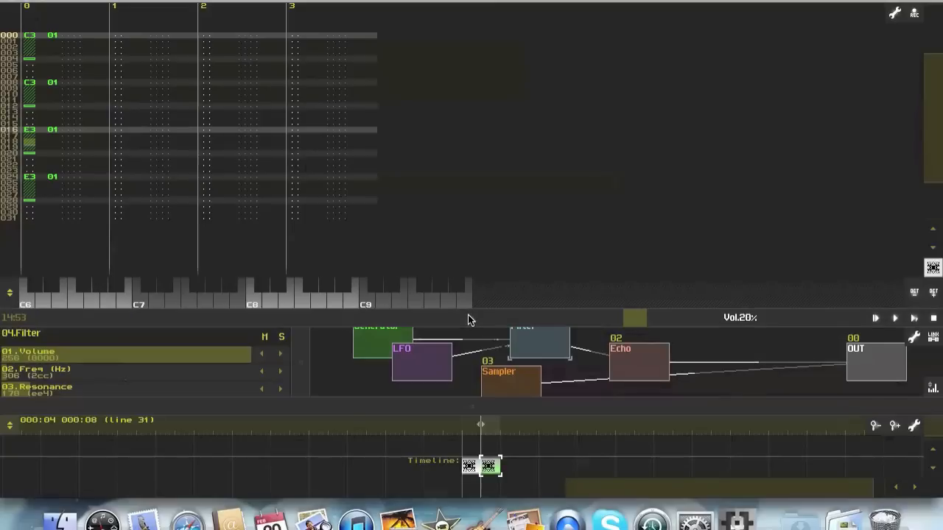
{"action": "mouse_move", "coordinate": [376, 350]}
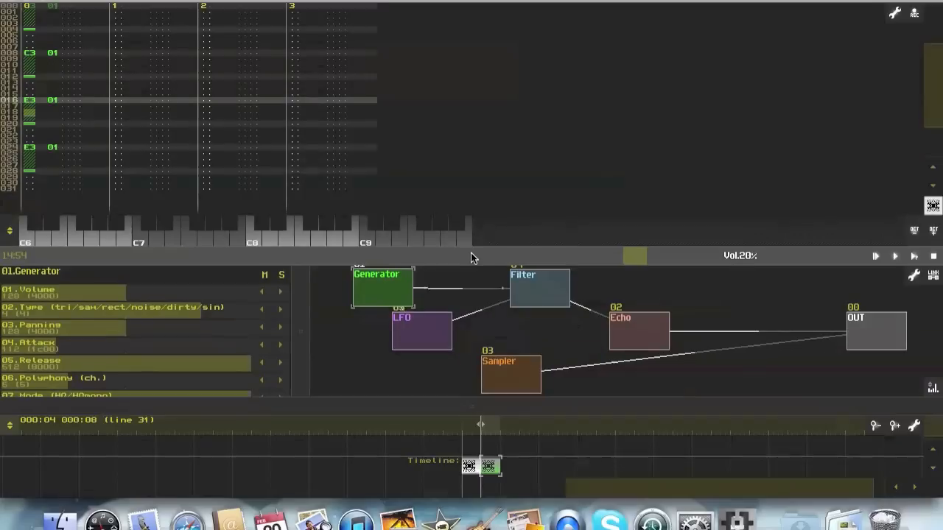
Select the Sampler module to show its parameters in the compact network band
{"action": "left_click", "coordinate": [509, 374]}
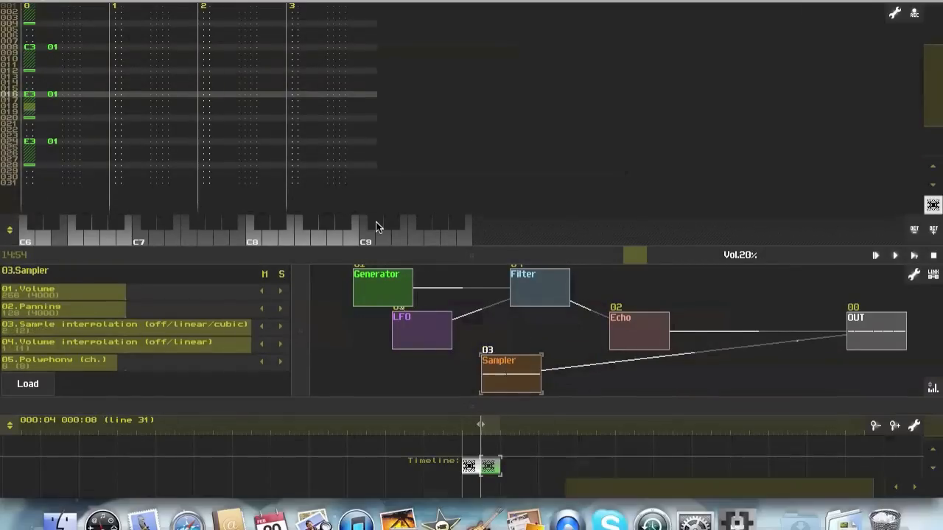